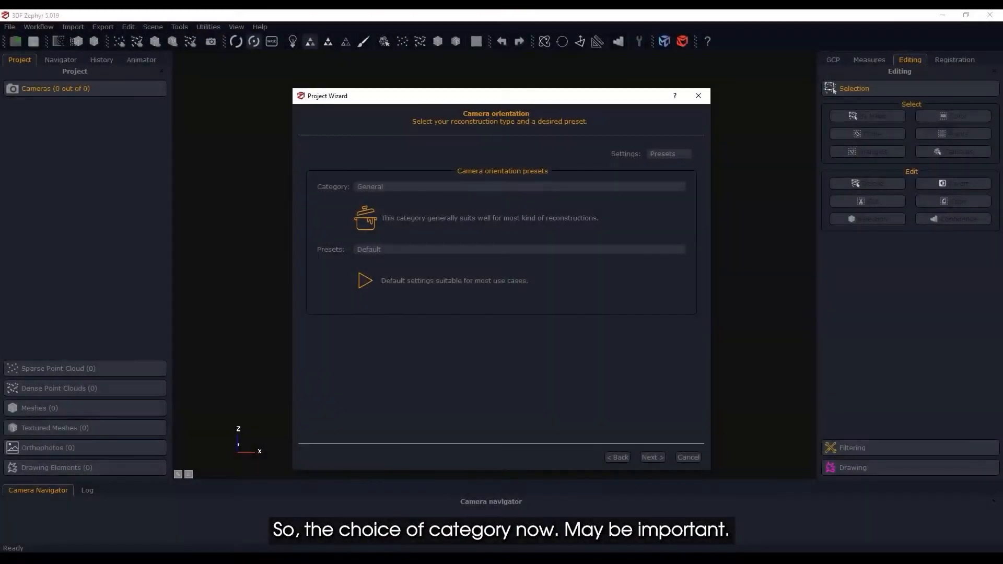
# - Try the Urban reconstruction category, then go back to the category choice
pyautogui.click(518, 186)
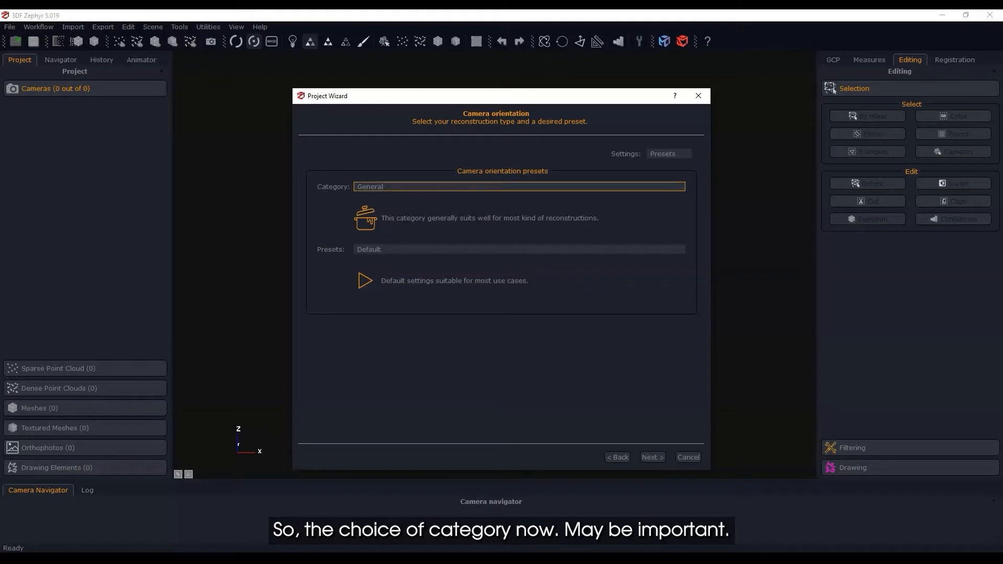
pyautogui.click(518, 186)
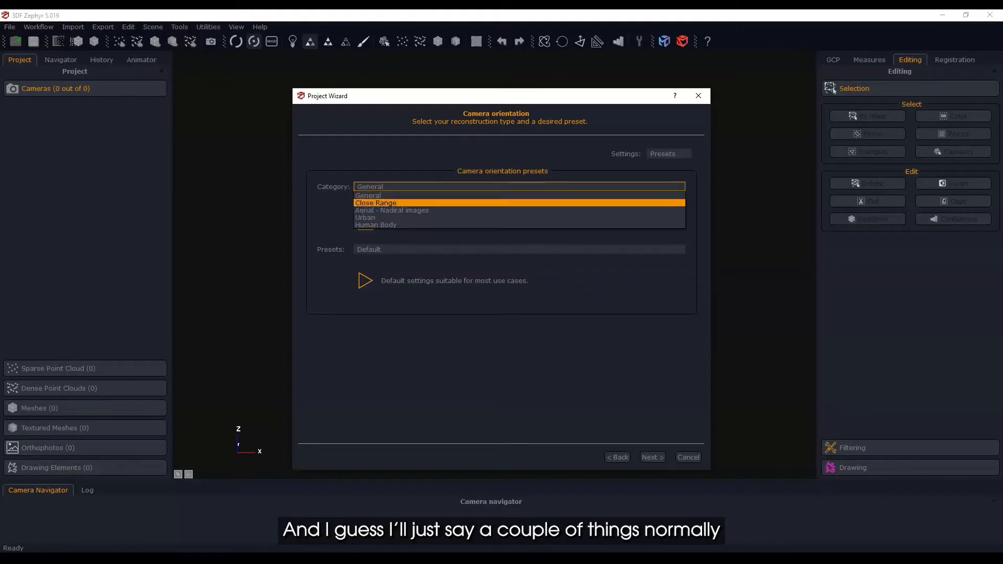
pyautogui.click(366, 218)
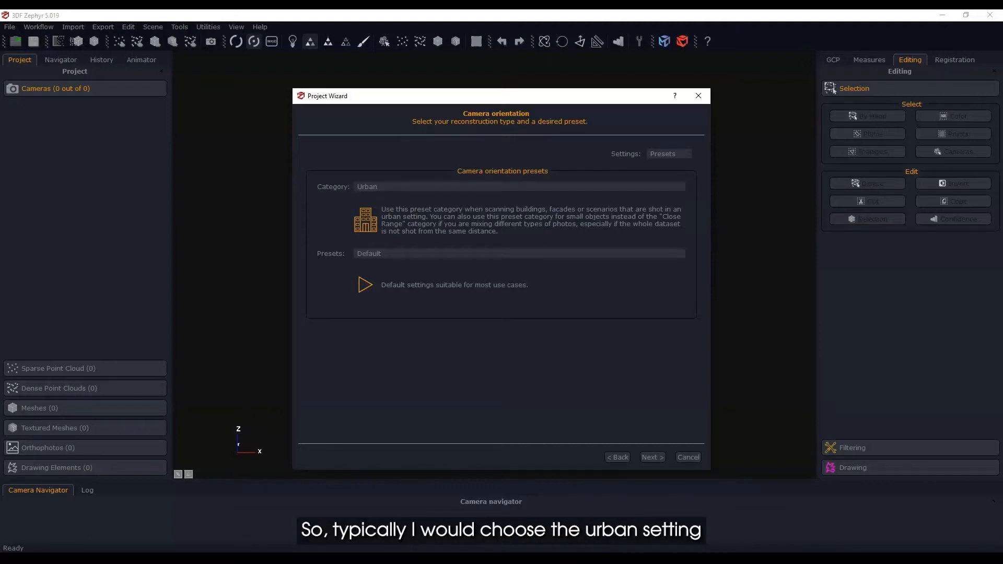
pyautogui.click(518, 252)
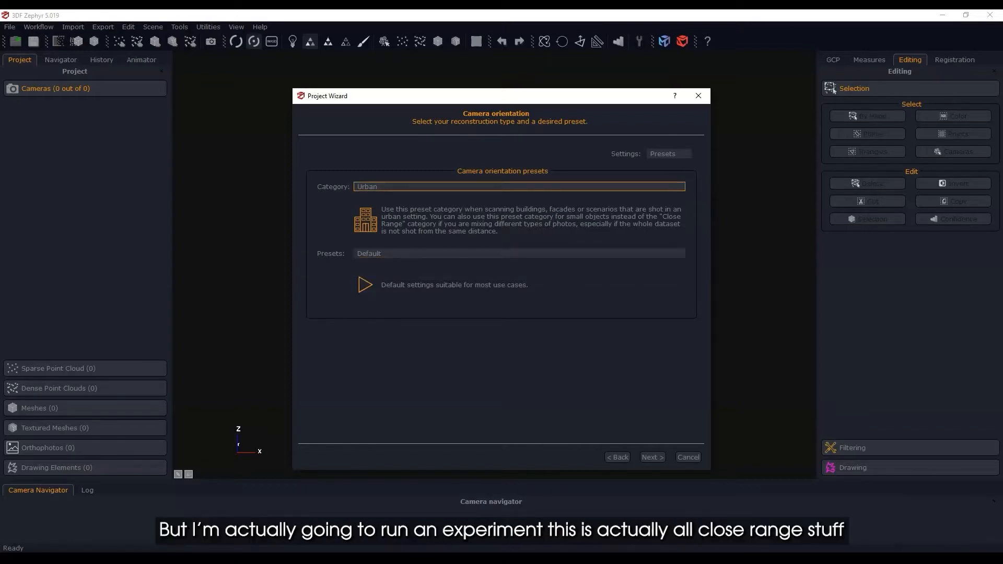
# - Choose the Close Range category with the Default preset and start camera orientation
pyautogui.click(518, 186)
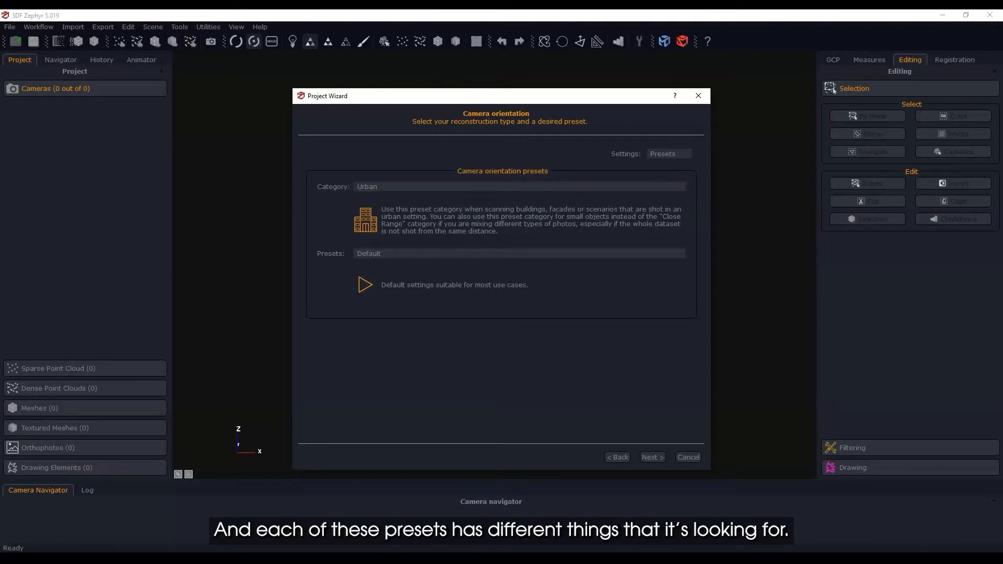
pyautogui.click(518, 186)
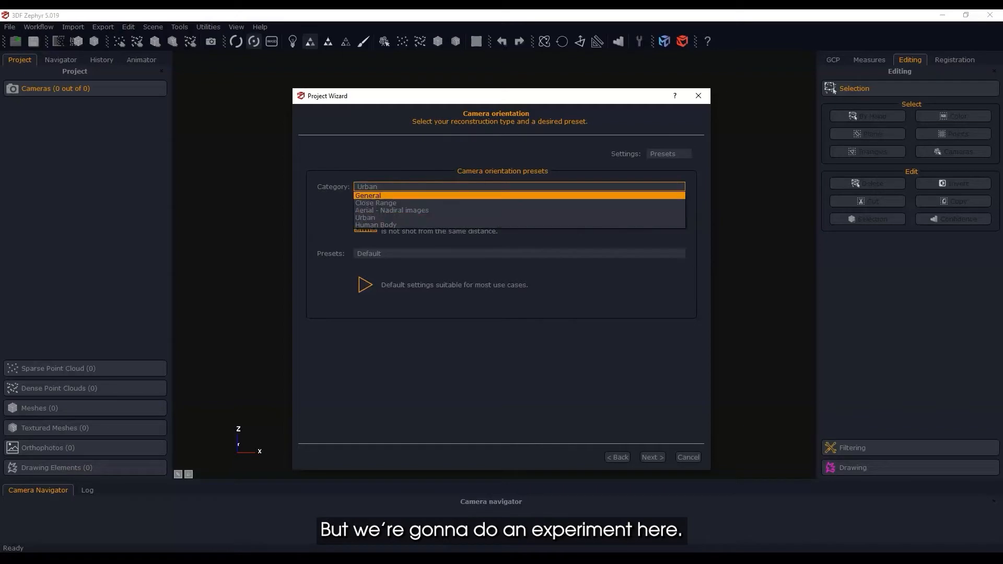
pyautogui.click(375, 203)
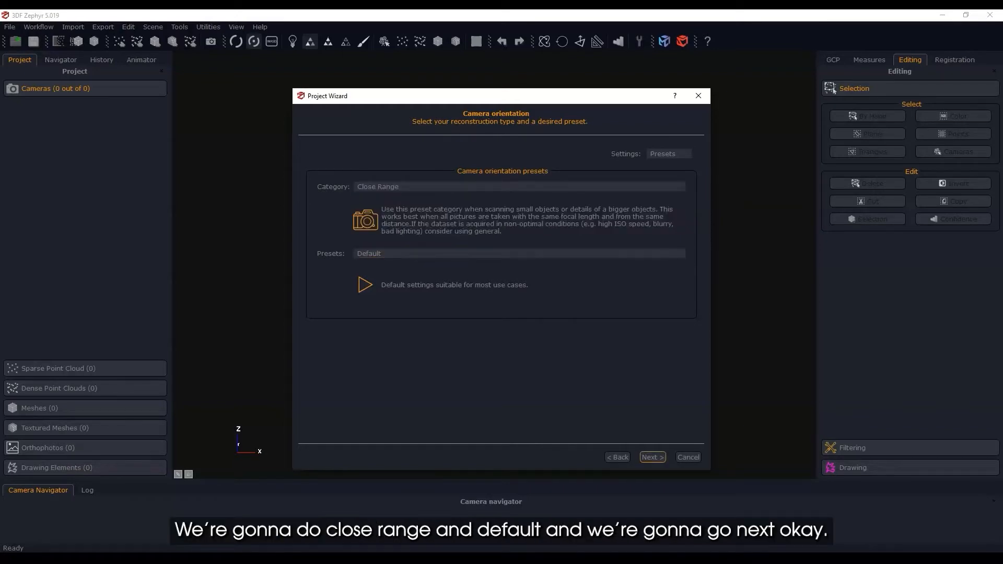
pyautogui.click(650, 456)
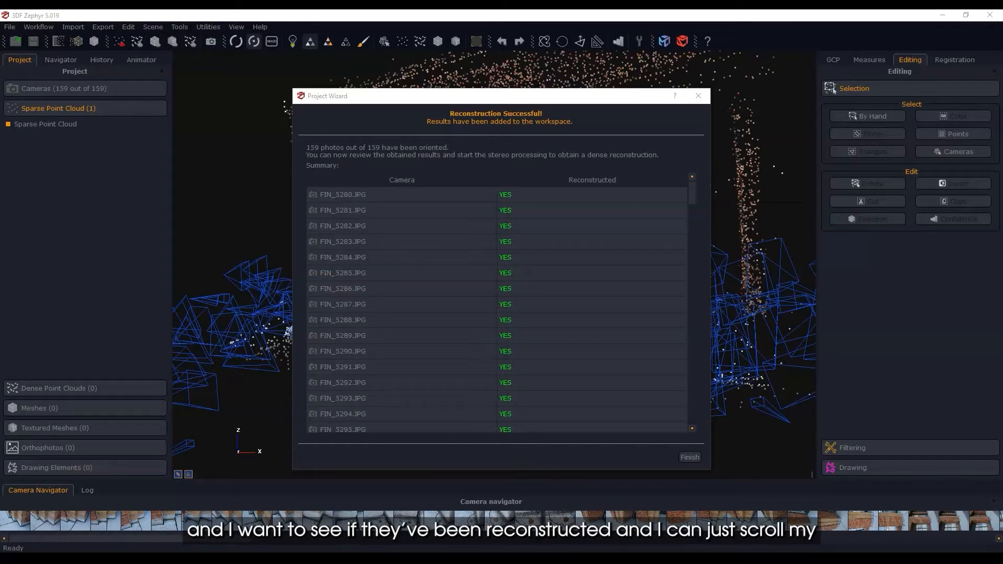
# - Scroll through the Reconstruction Successful summary to check all 159 cameras show YES
pyautogui.scroll(-3)
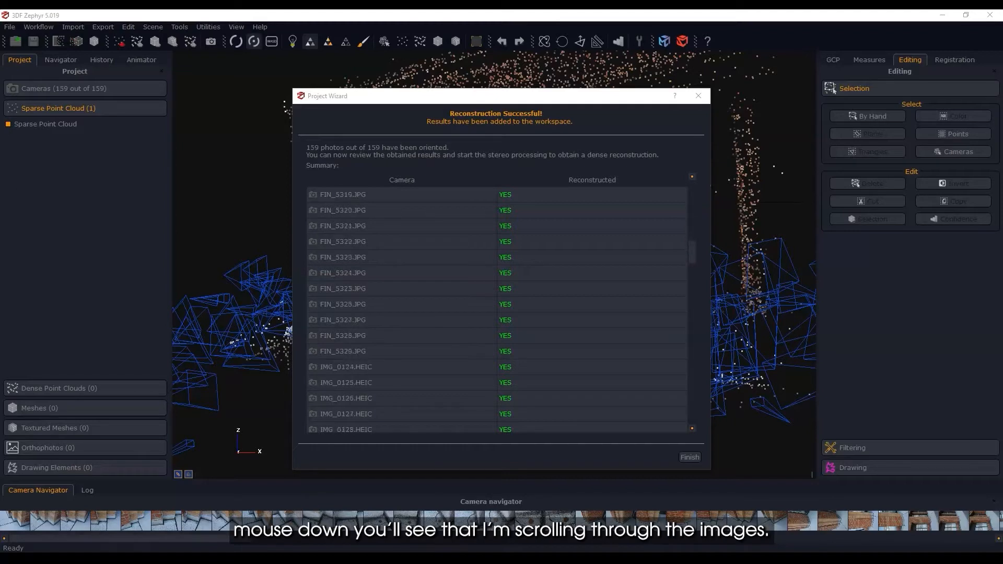
pyautogui.scroll(-3)
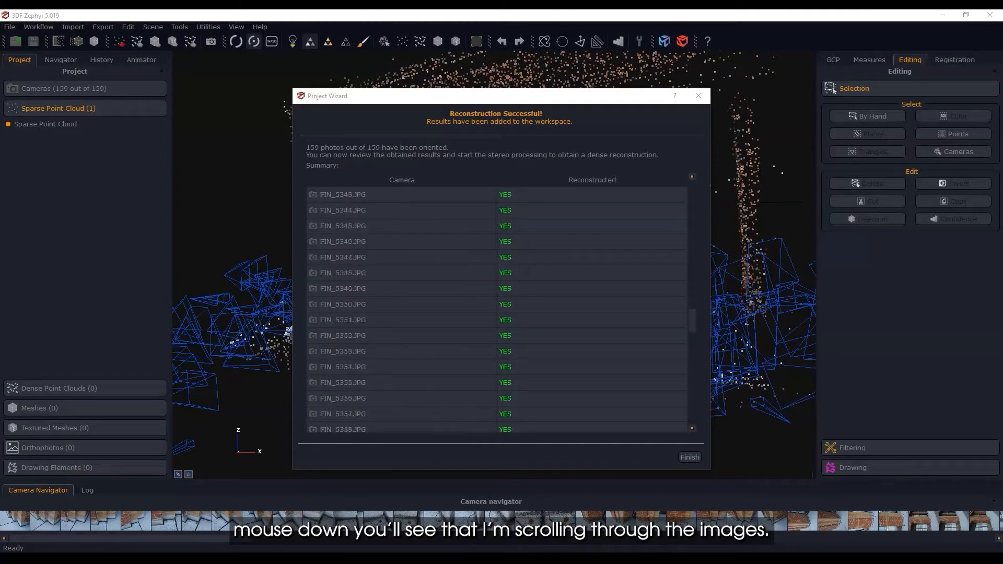
pyautogui.scroll(-3)
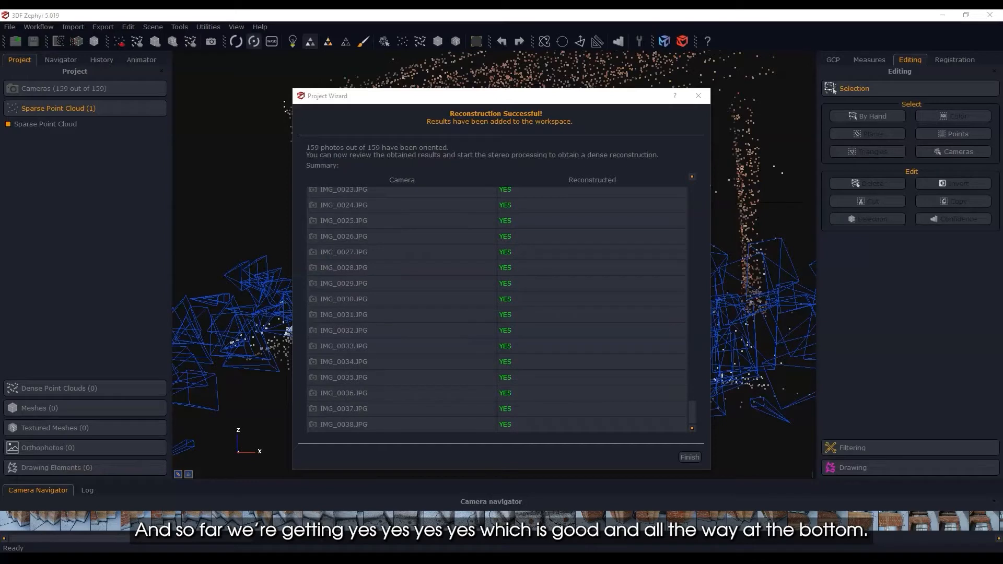
pyautogui.scroll(3)
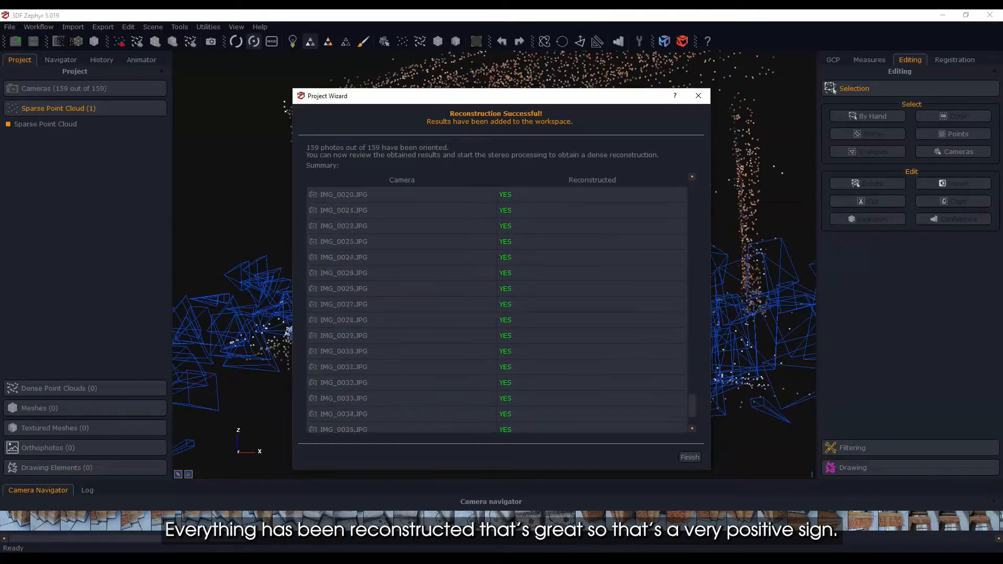
pyautogui.scroll(-3)
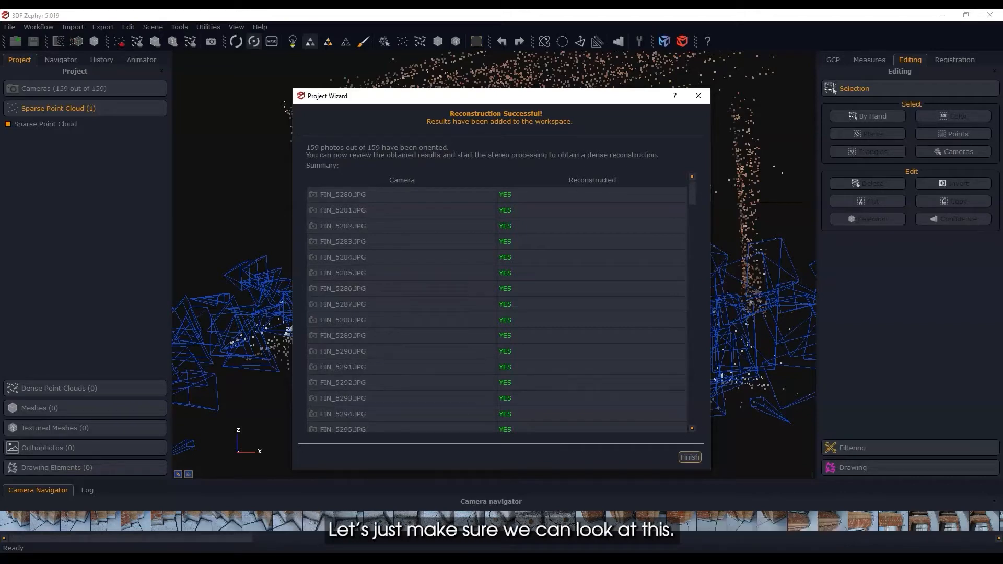
# - Finish the Project Wizard to show the sparse point cloud, then start the up-vector tool
pyautogui.click(688, 457)
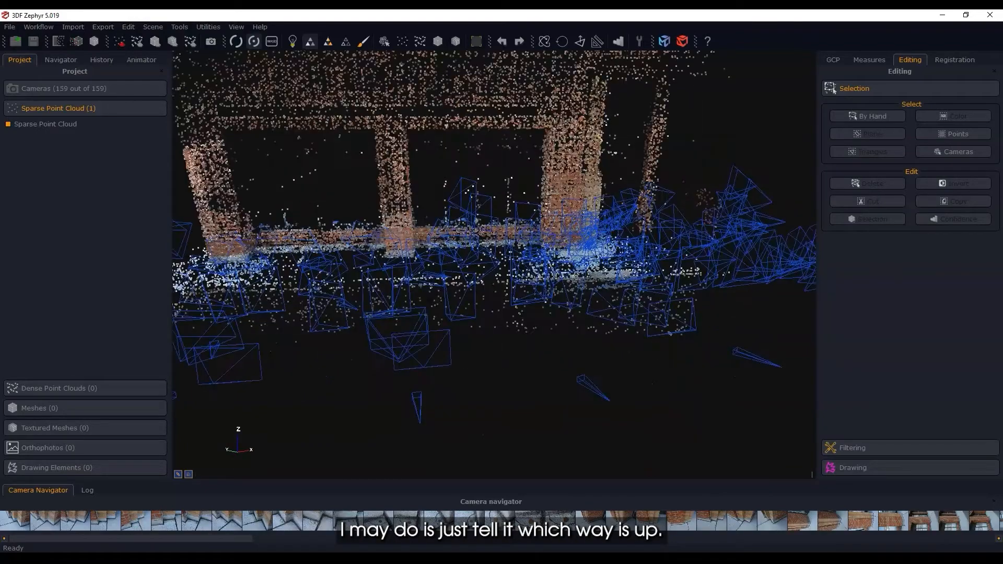
pyautogui.click(84, 87)
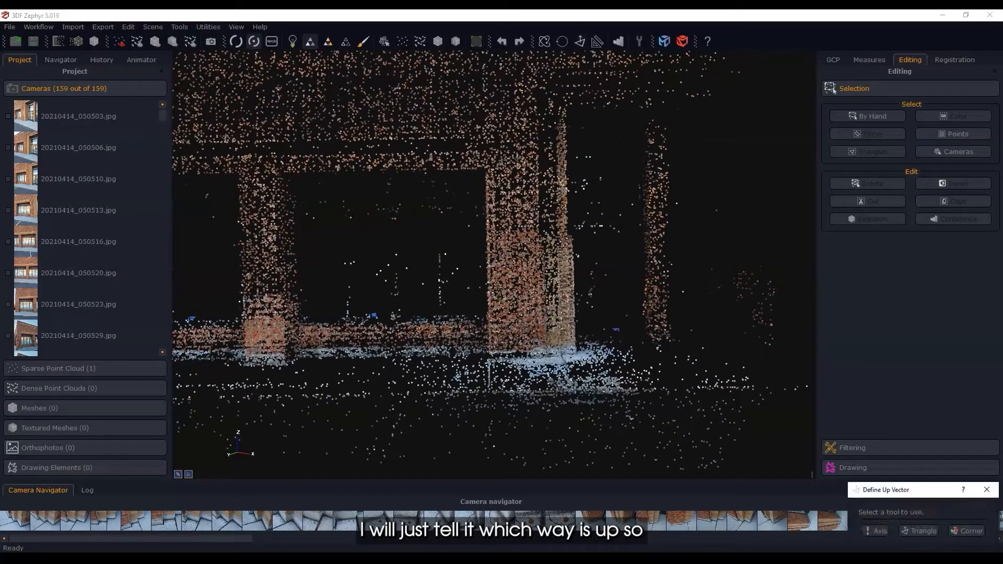
# - Define the up direction with the Axis/Triangle/Corner method so the facade stands upright
pyautogui.click(874, 538)
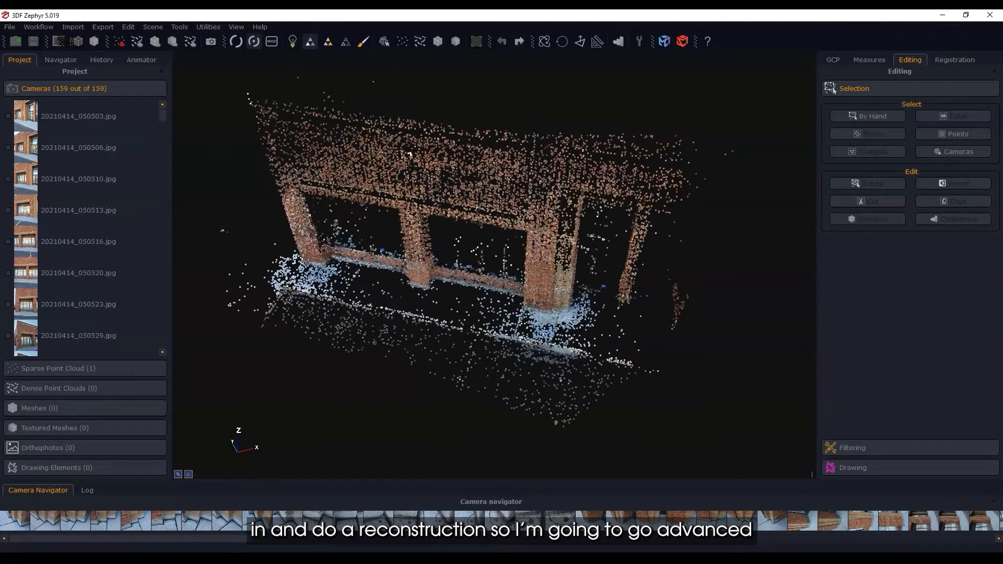
# - Start Dense Point Cloud Generation from the Workflow menu using All Cameras
pyautogui.click(38, 27)
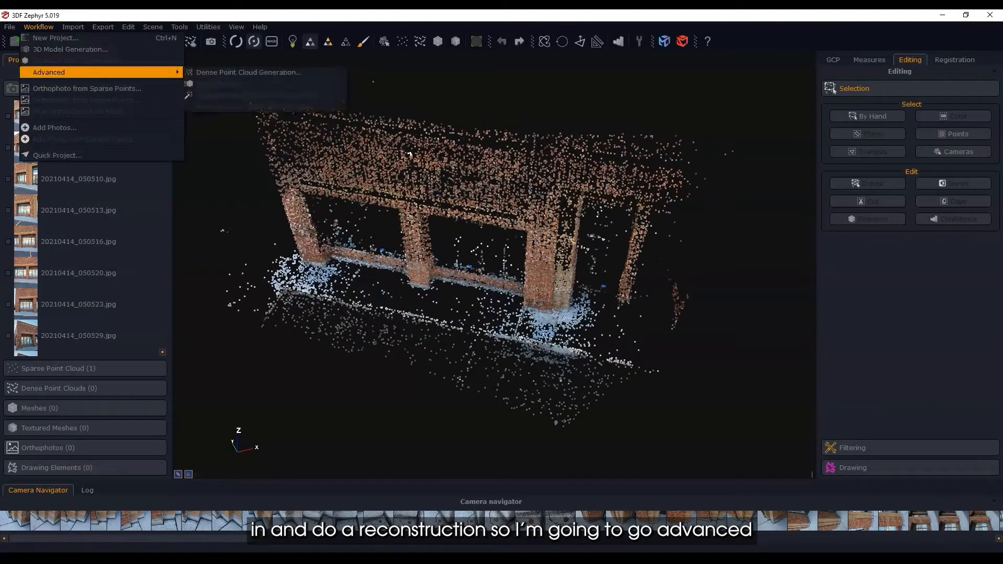
pyautogui.click(249, 72)
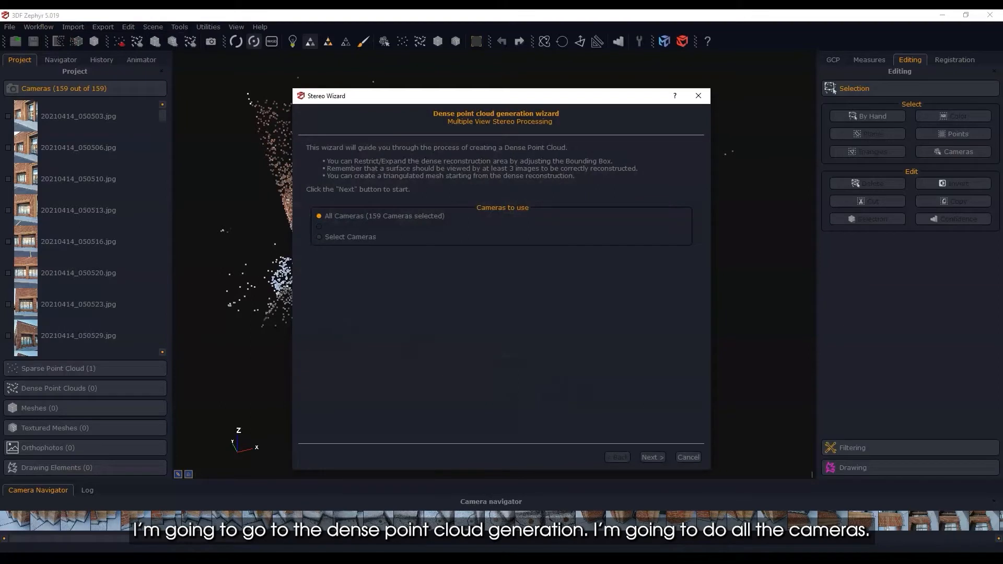
pyautogui.click(650, 457)
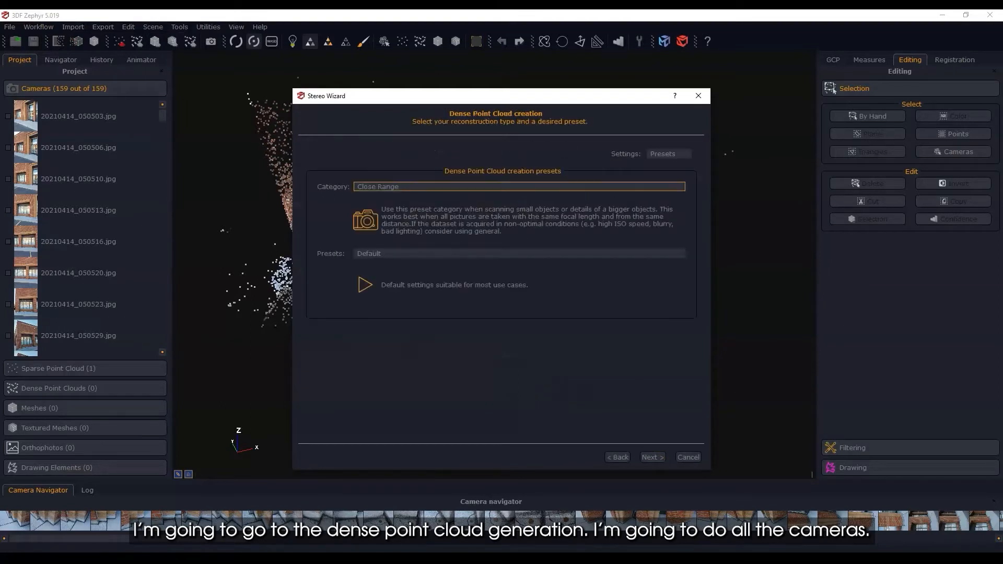
# - Keep the Close Range Default preset and run the dense point cloud generation
pyautogui.click(518, 253)
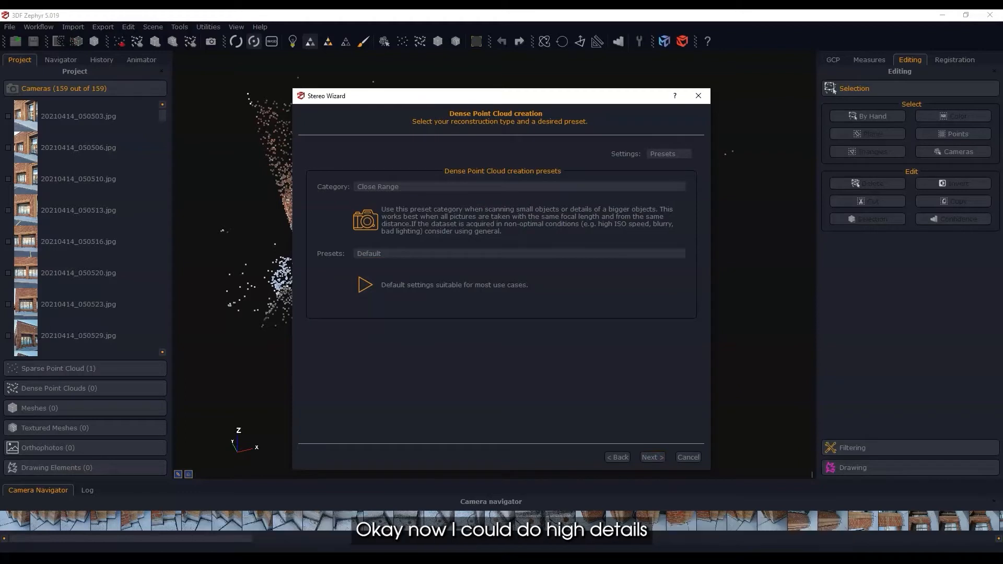
pyautogui.click(518, 253)
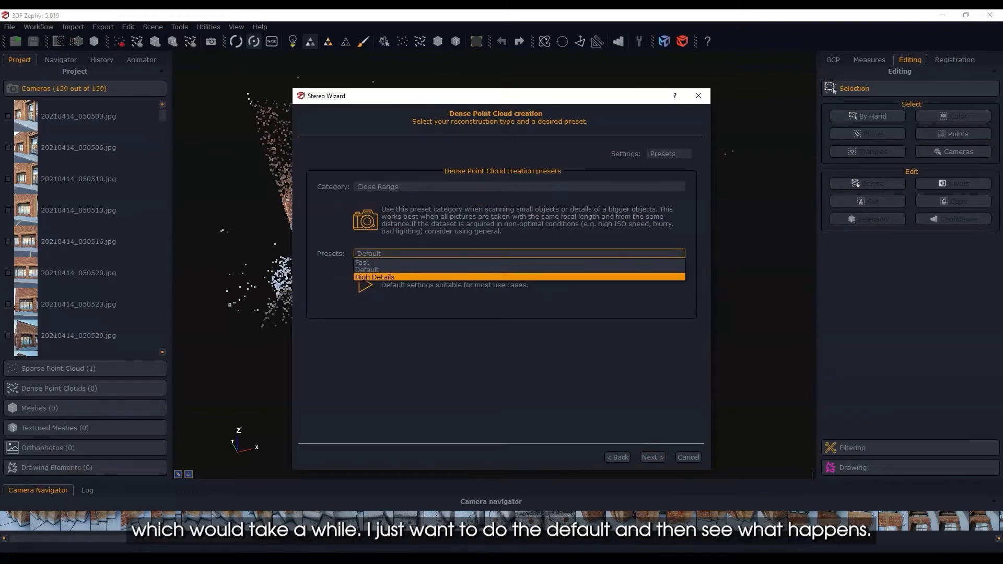
pyautogui.click(367, 269)
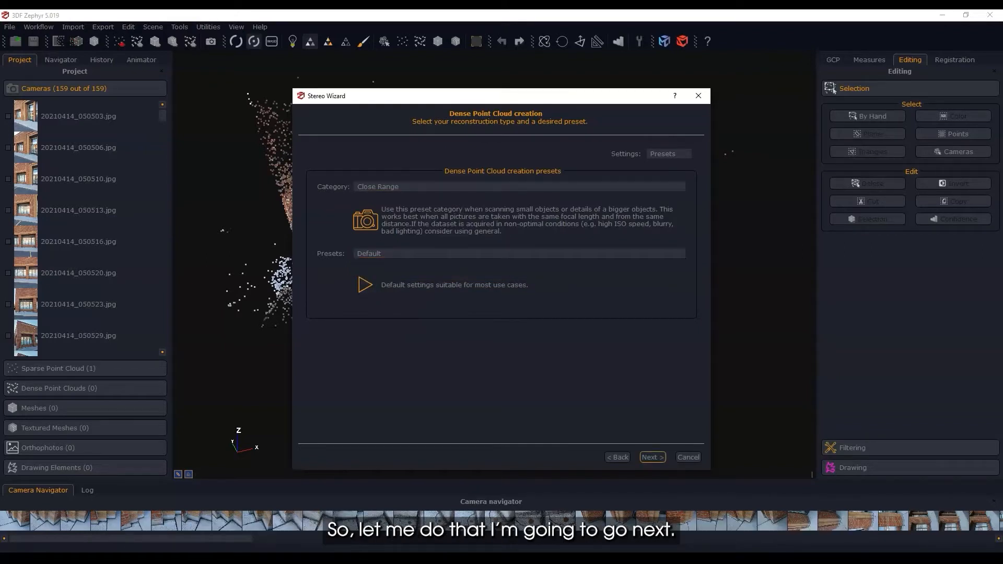
pyautogui.click(650, 456)
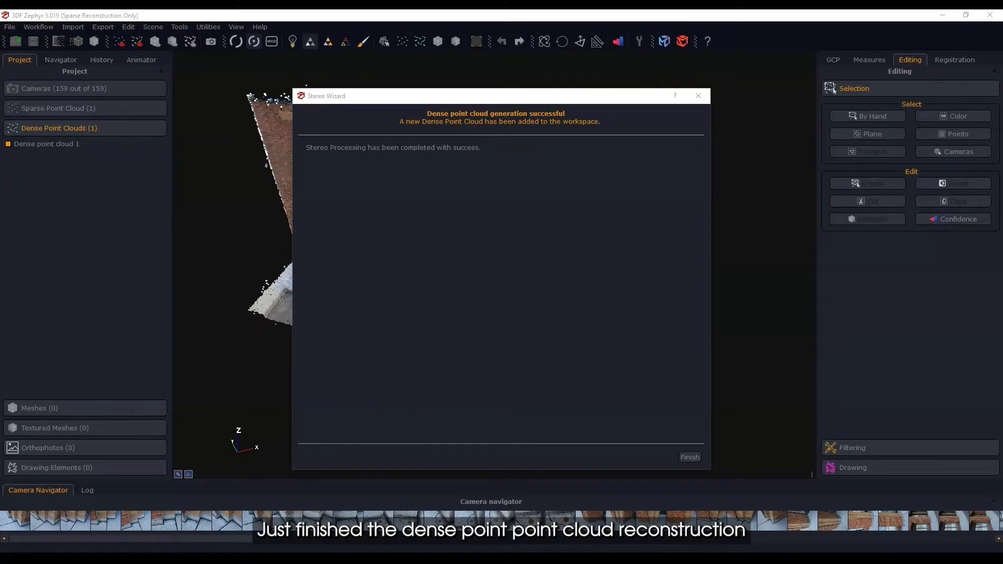
# - Finish the Stereo Wizard, leaving the dense storefront point cloud in the workspace
pyautogui.click(688, 456)
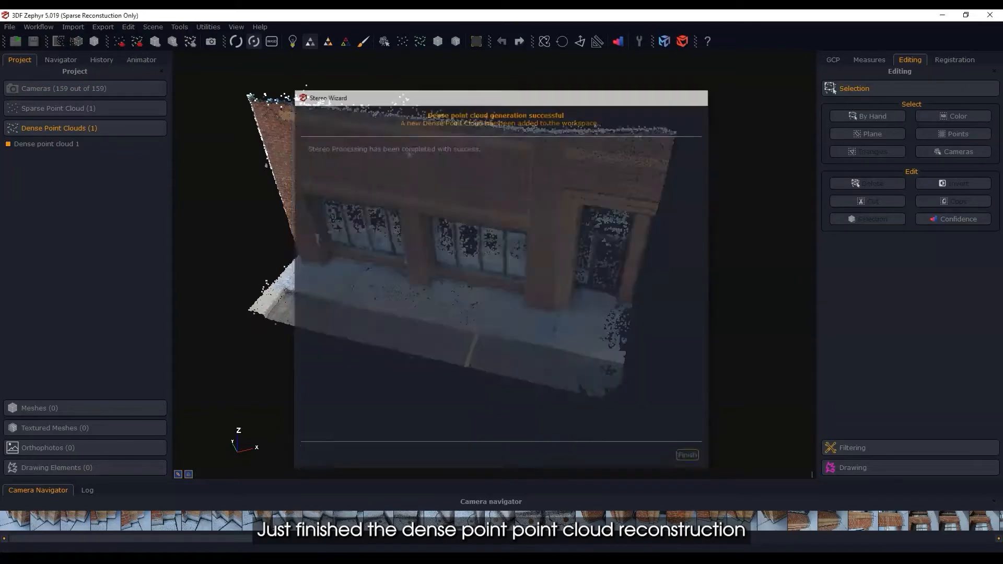
pyautogui.click(685, 455)
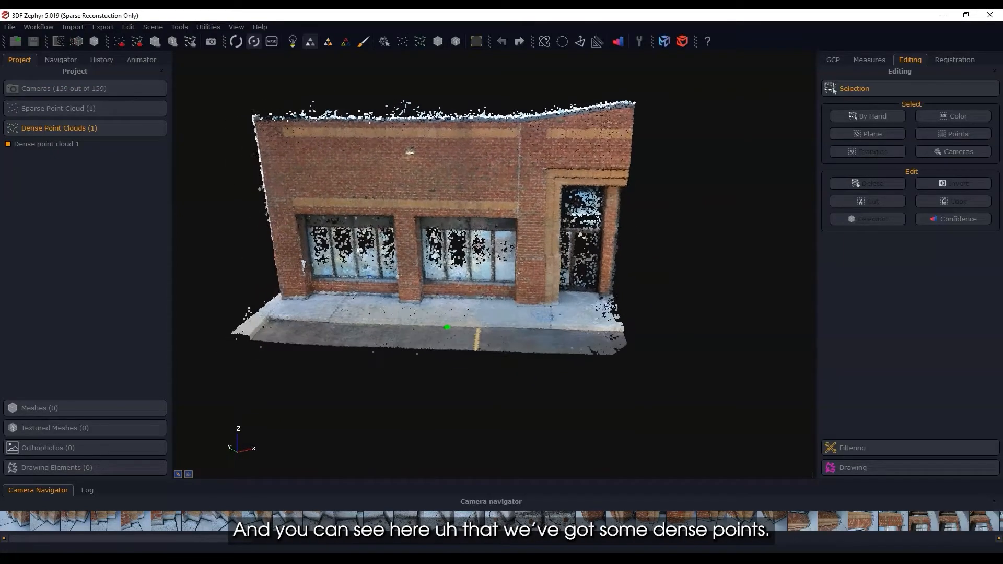